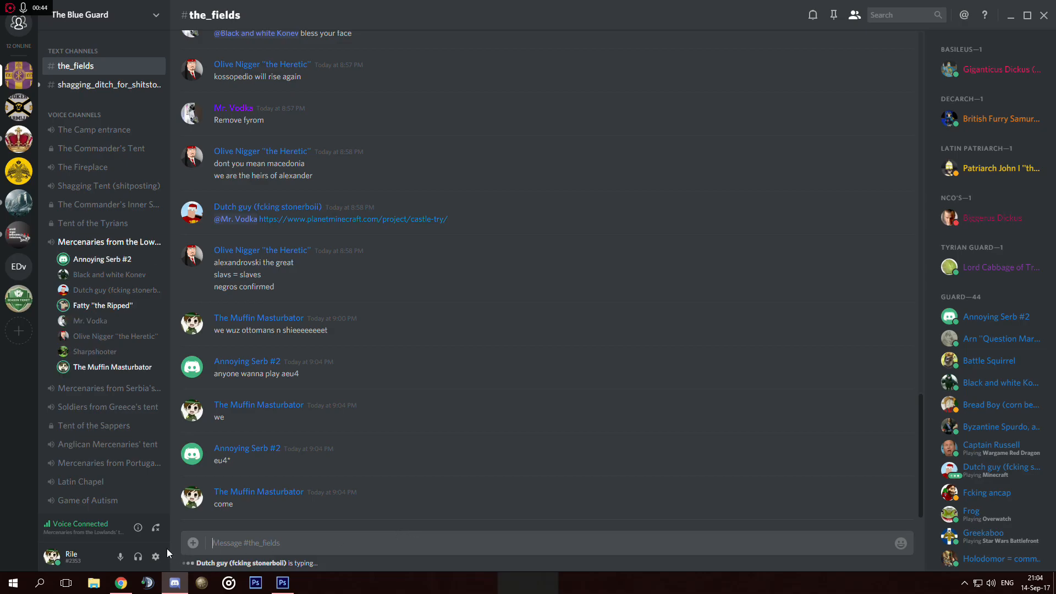
mouse_move(120, 582)
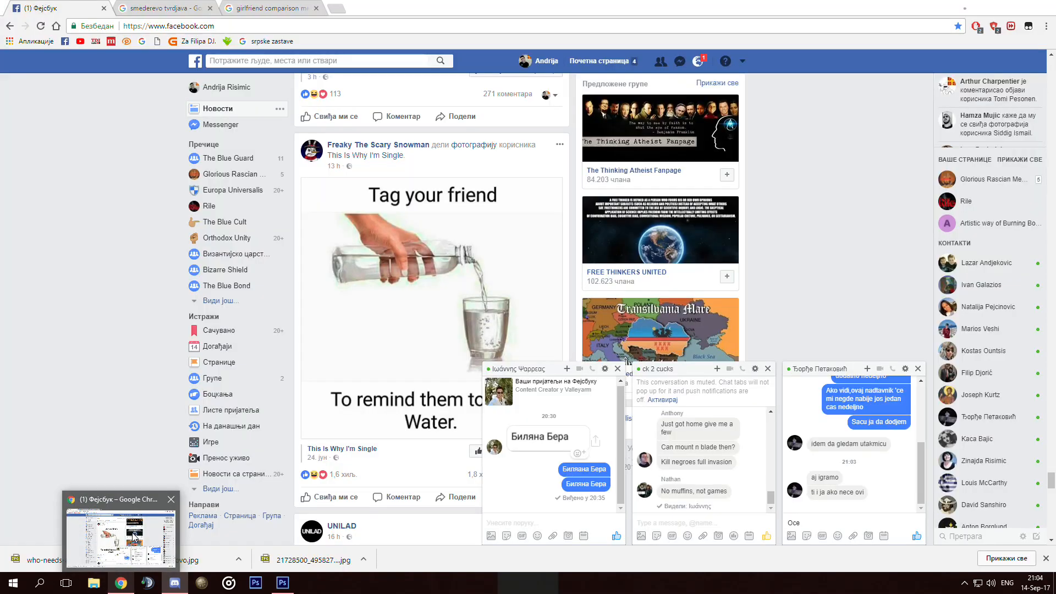
Step: Flip between the Discord chat and the meme document, ending back in Photoshop
left_click(174, 582)
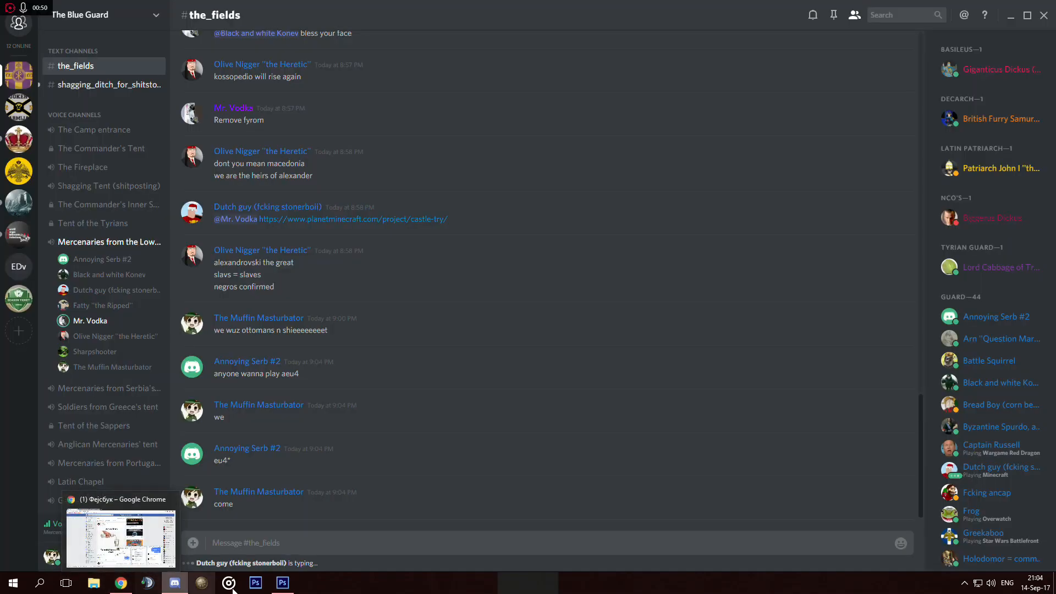
left_click(256, 583)
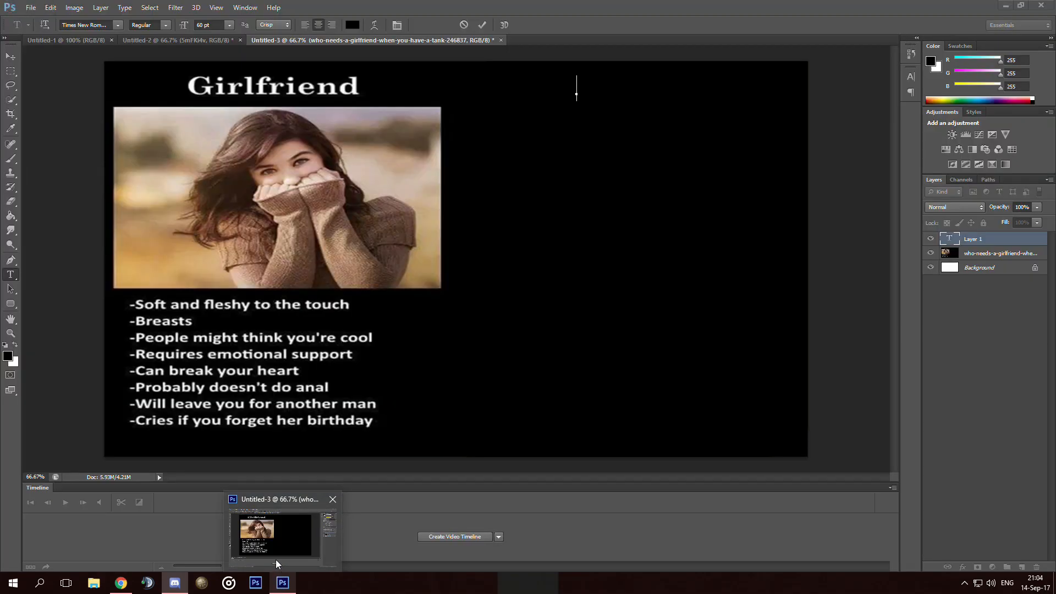
left_click(173, 582)
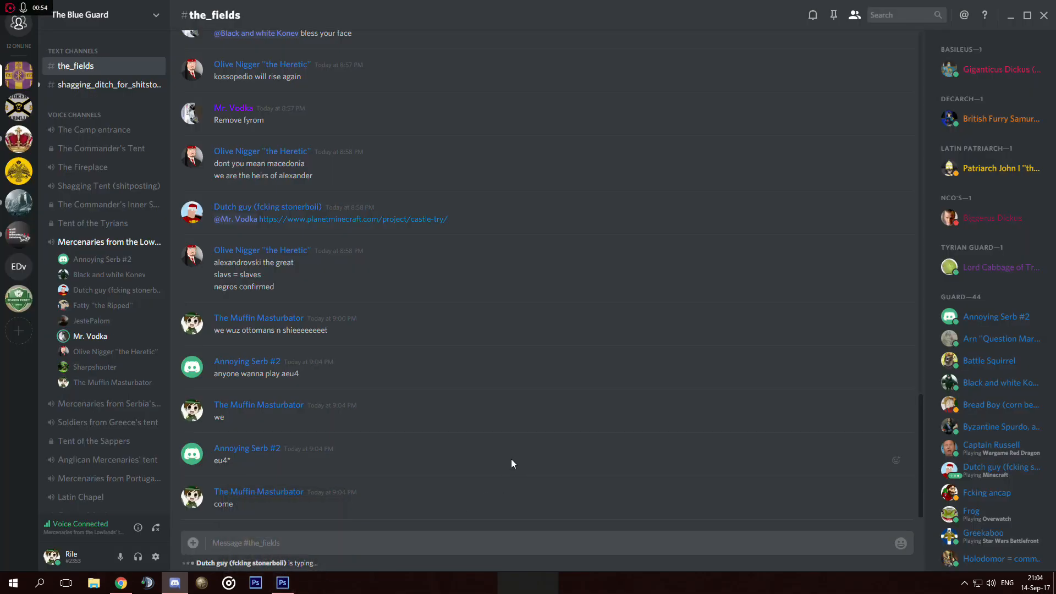
mouse_move(270, 427)
type("--")
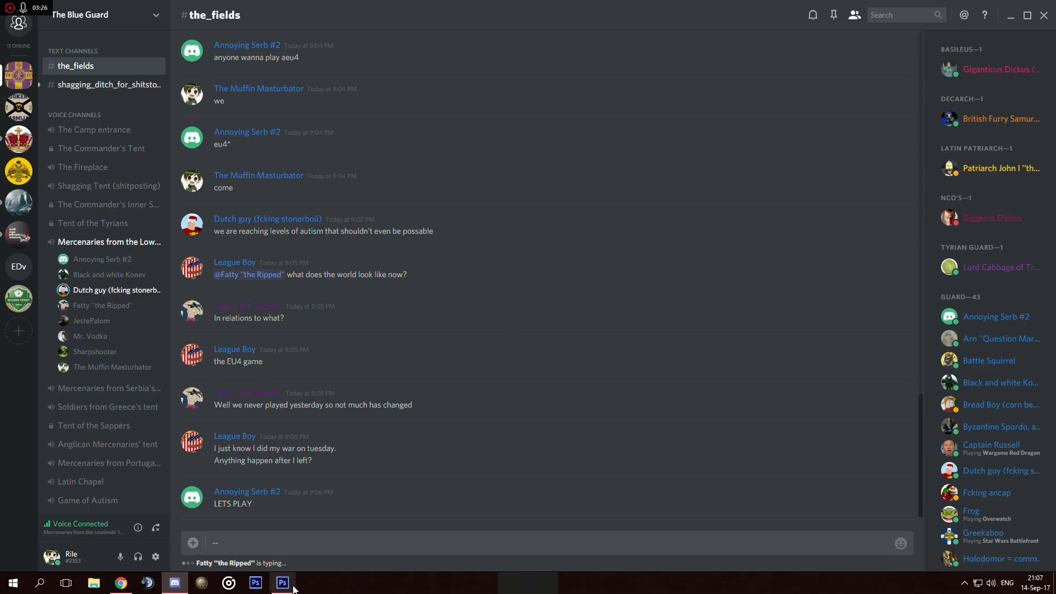
left_click(282, 583)
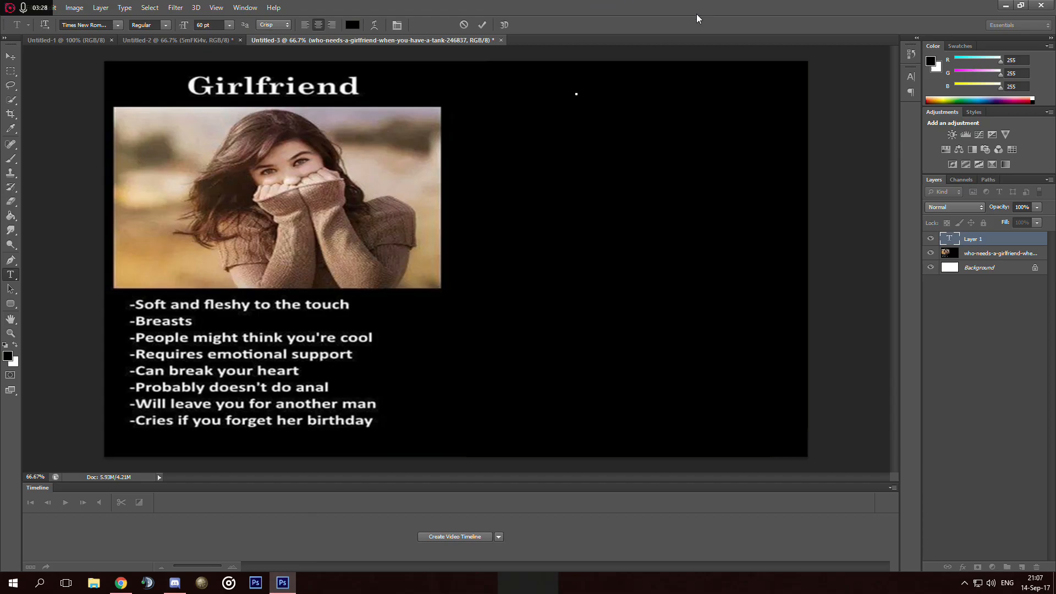
mouse_move(431, 133)
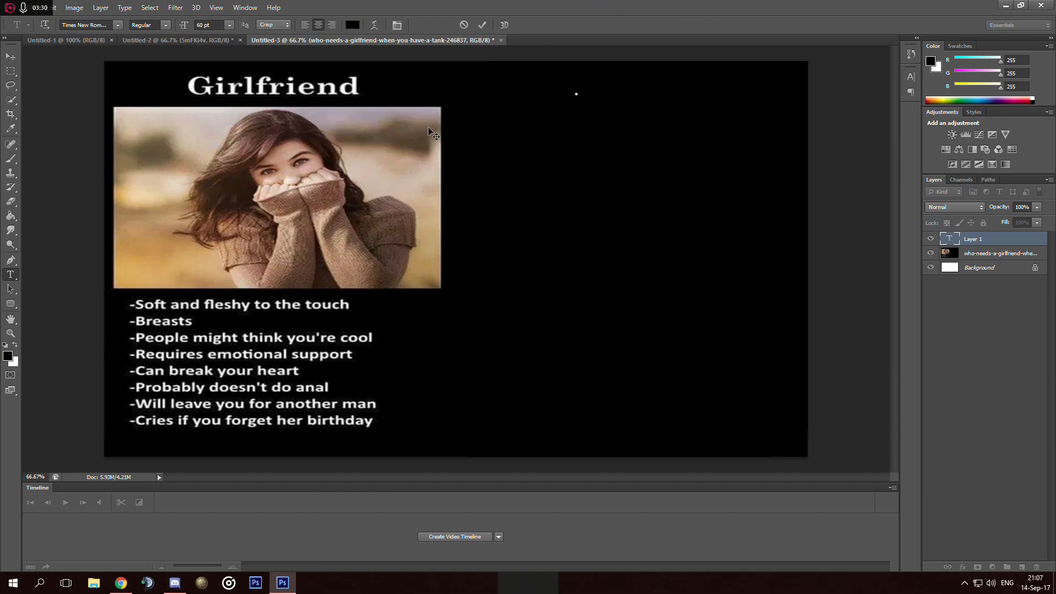
Step: Add a white 'Smederevo' title at the top right and change its font style
left_click(575, 88)
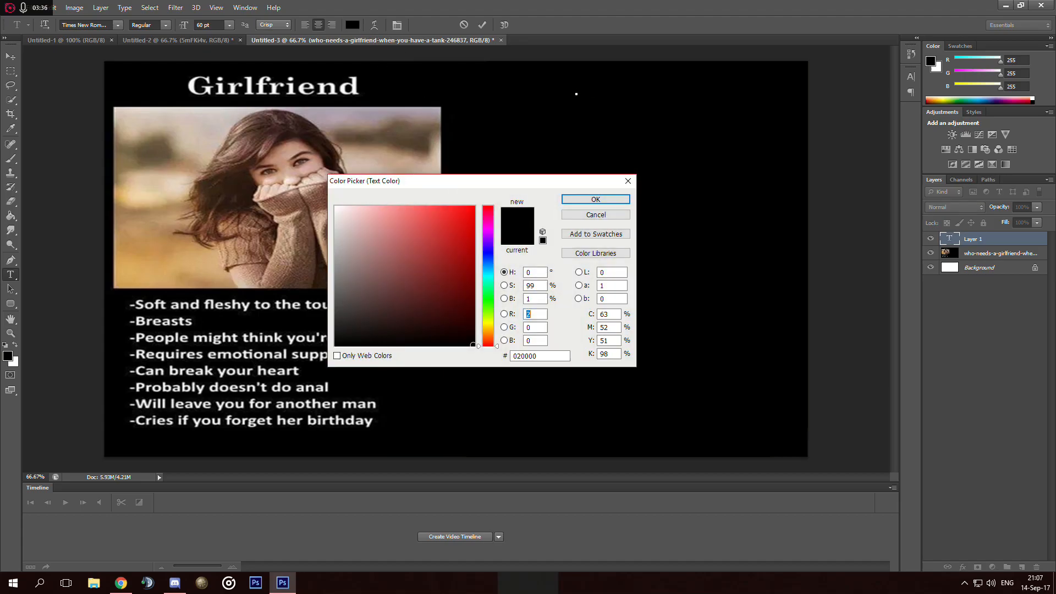
left_click(593, 199)
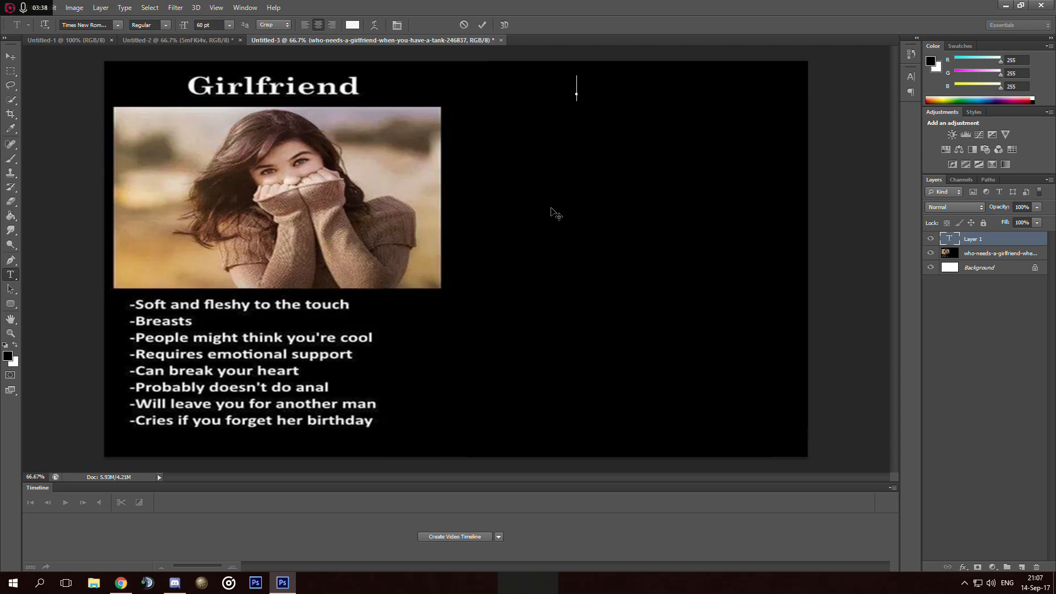
type("Smederevo")
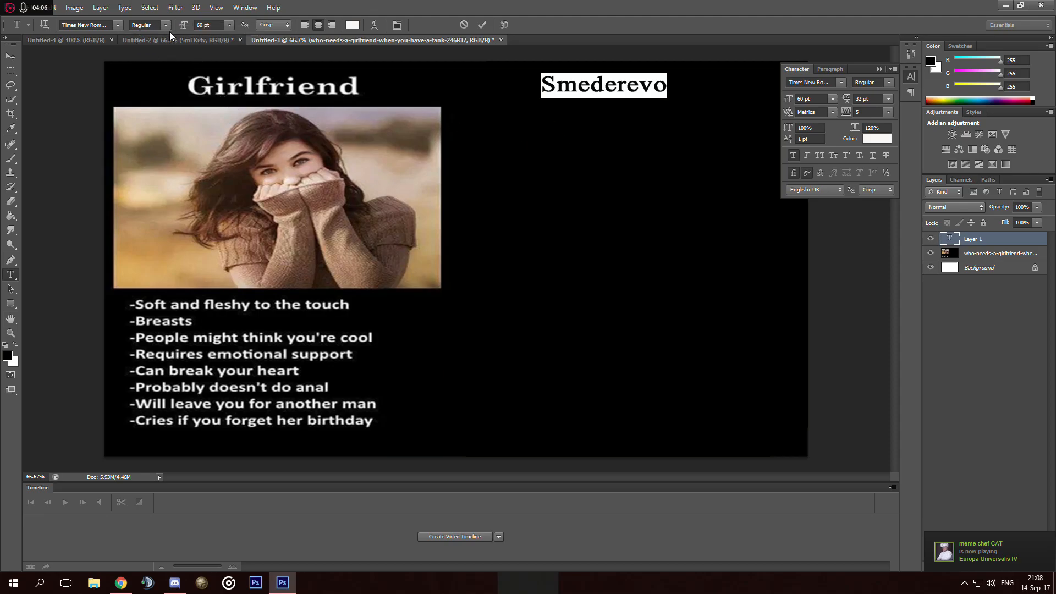
left_click(165, 25)
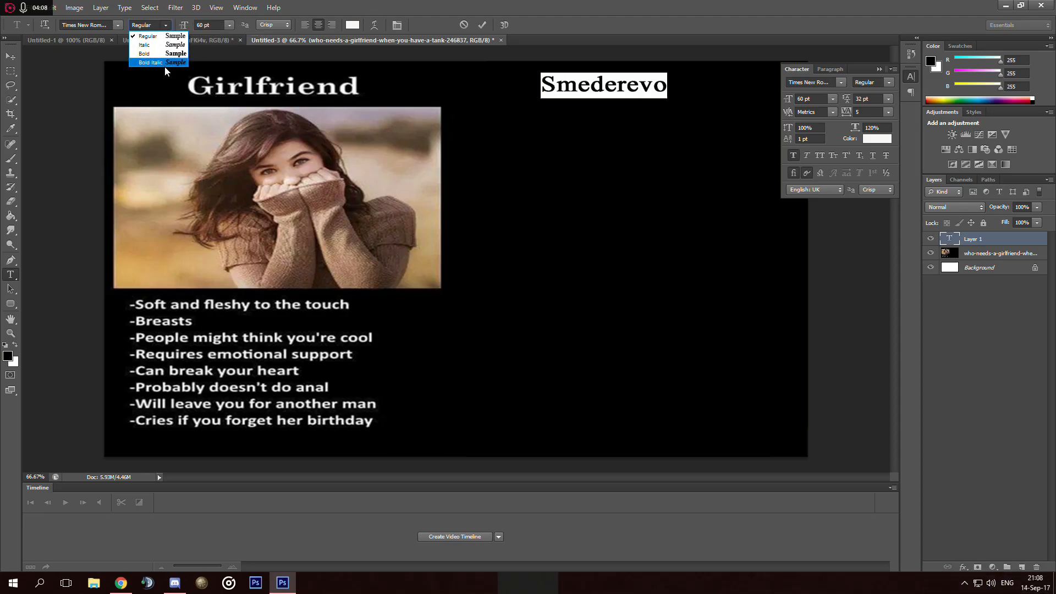
left_click(143, 53)
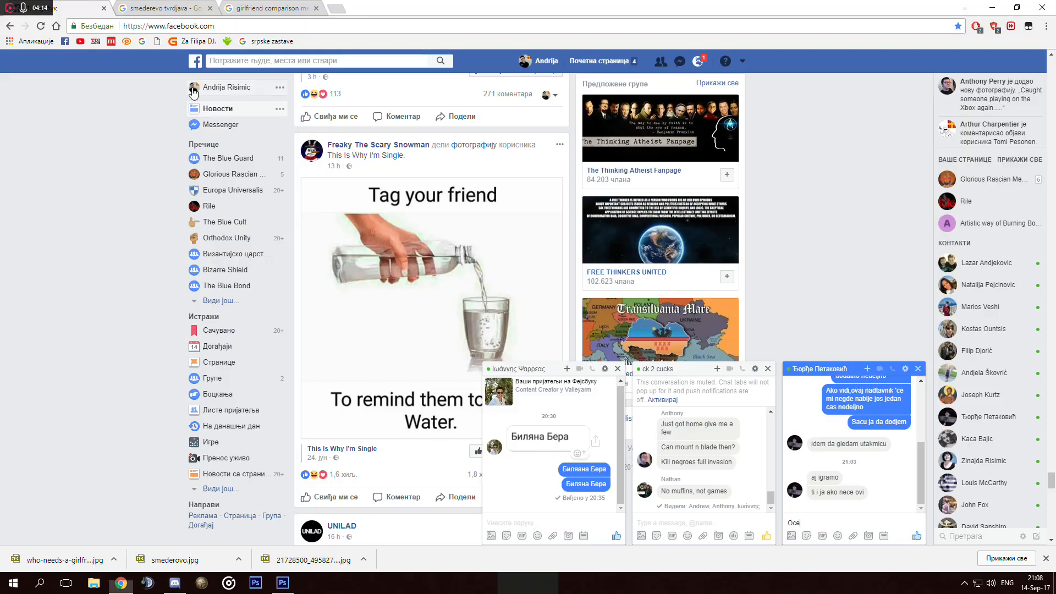
Step: Bring the Discord window back to the front from the taskbar
left_click(173, 583)
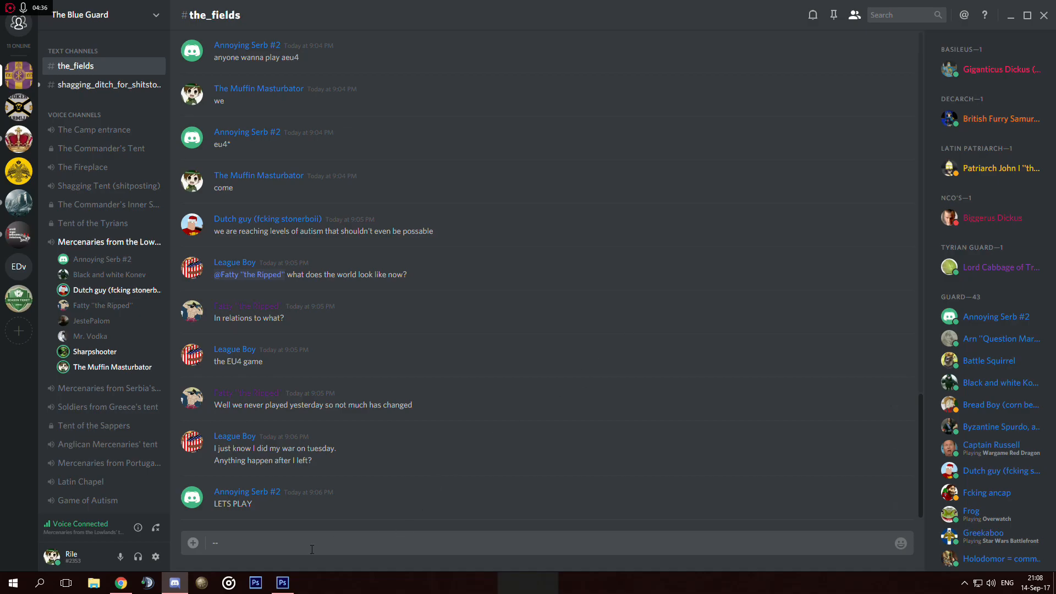
Step: Quit Photoshop and answer the prompt about uncommitted type layer edits
left_click(283, 582)
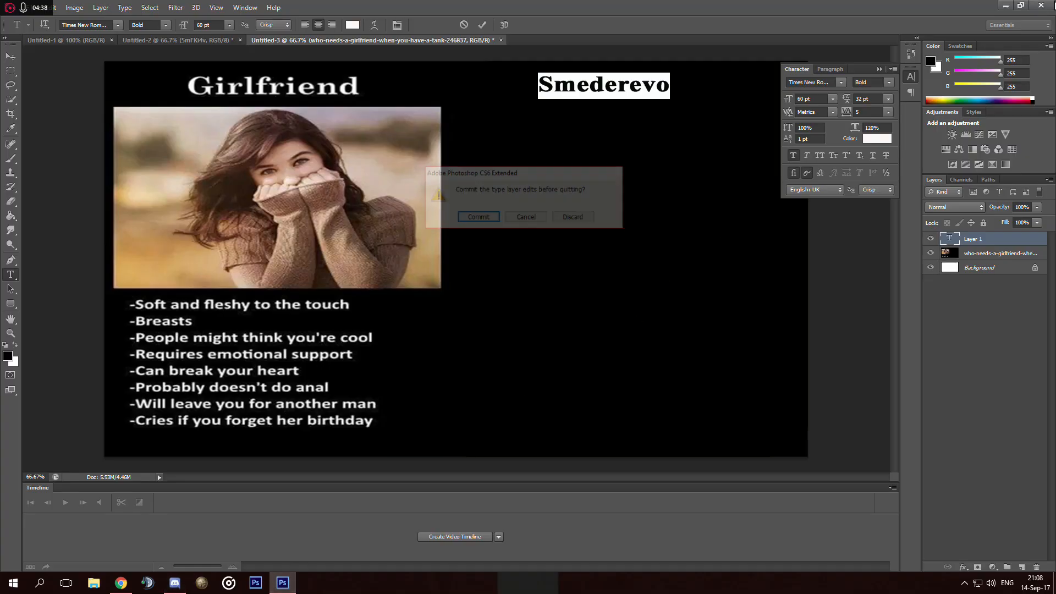
left_click(526, 217)
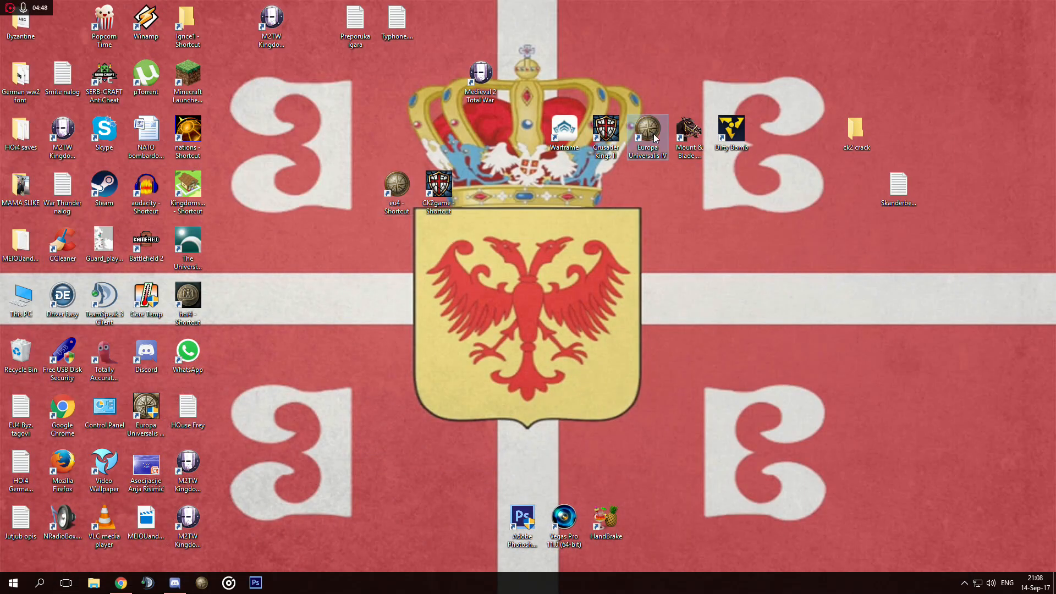
Step: Start Europa Universalis IV from the desktop shortcut and hit Play in the launcher
left_click(175, 583)
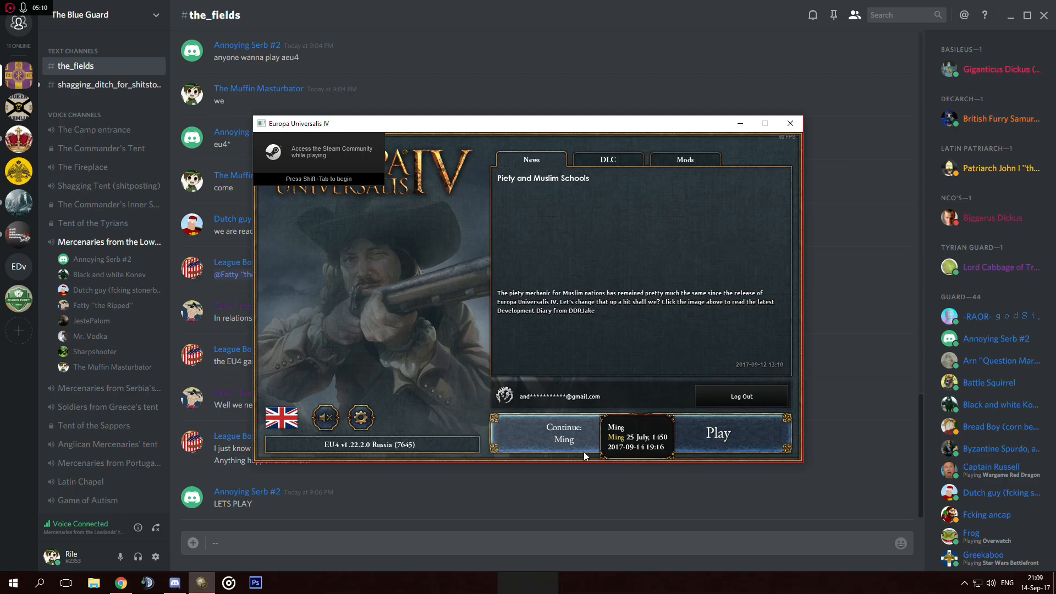
mouse_move(578, 460)
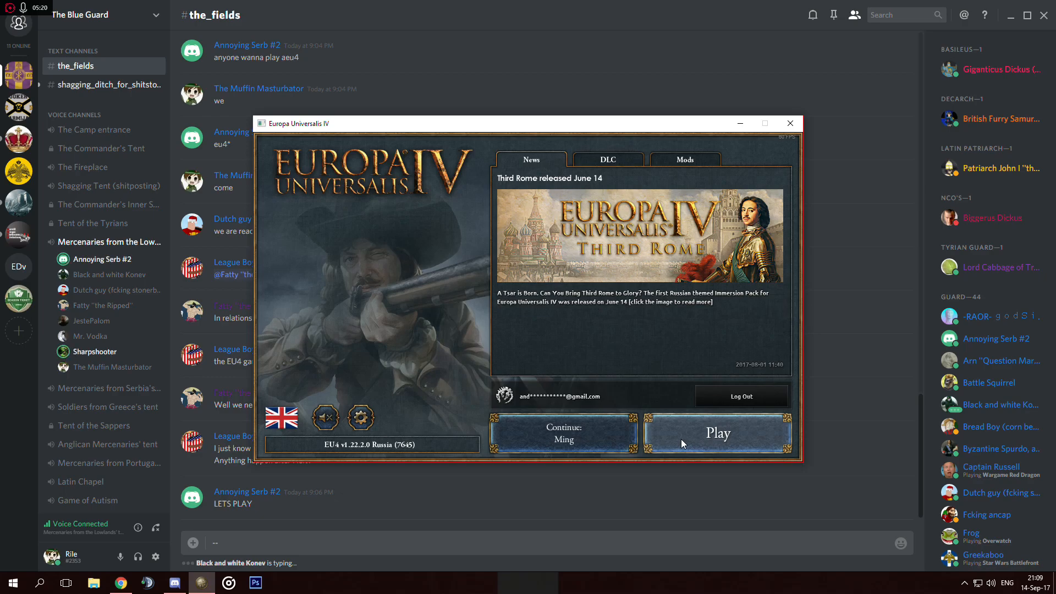
left_click(717, 432)
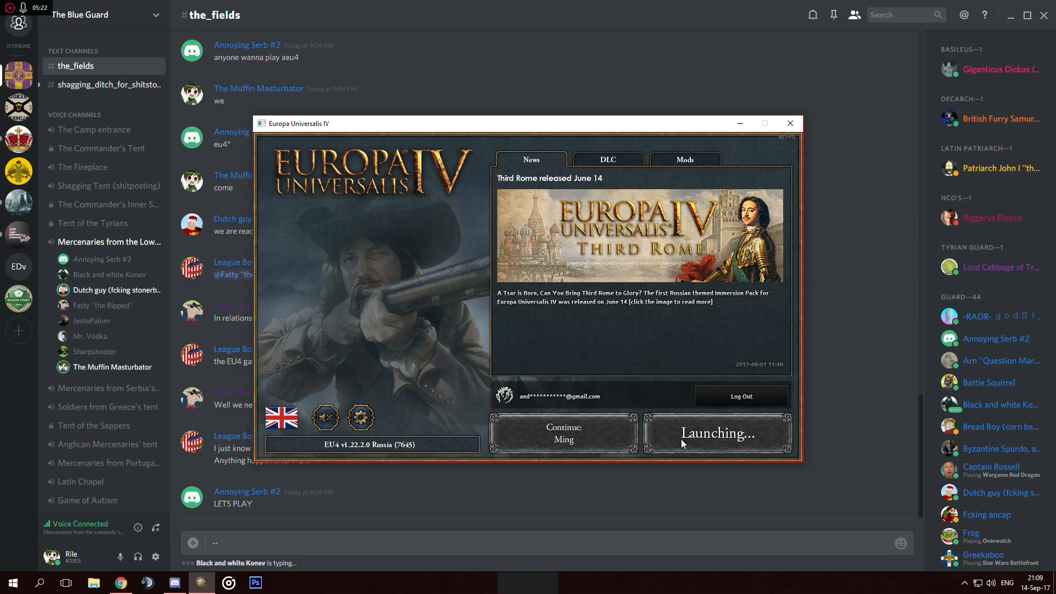
Step: Reach the multiplayer Game Browser and scan the internet for servers
left_click(717, 433)
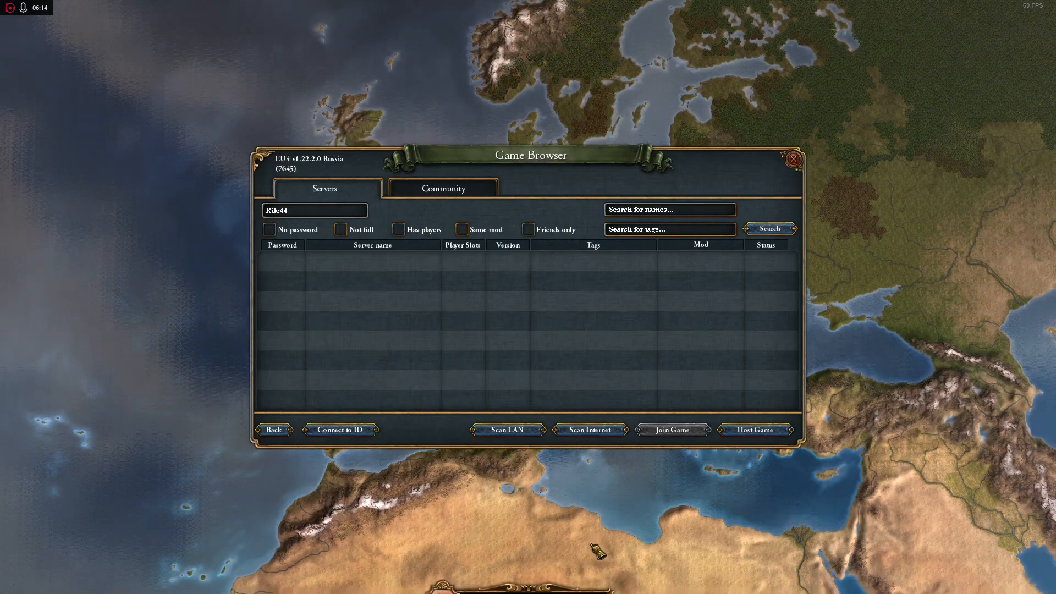
left_click(769, 229)
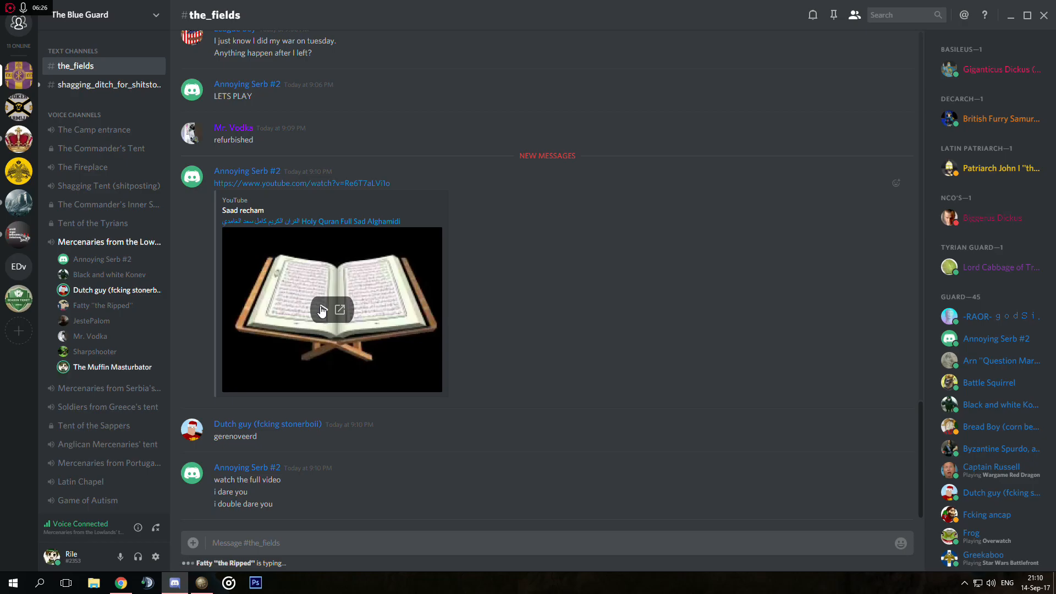
Step: Read the newest #the_fields messages, then return to the EU4 server browser
scroll("down", 3)
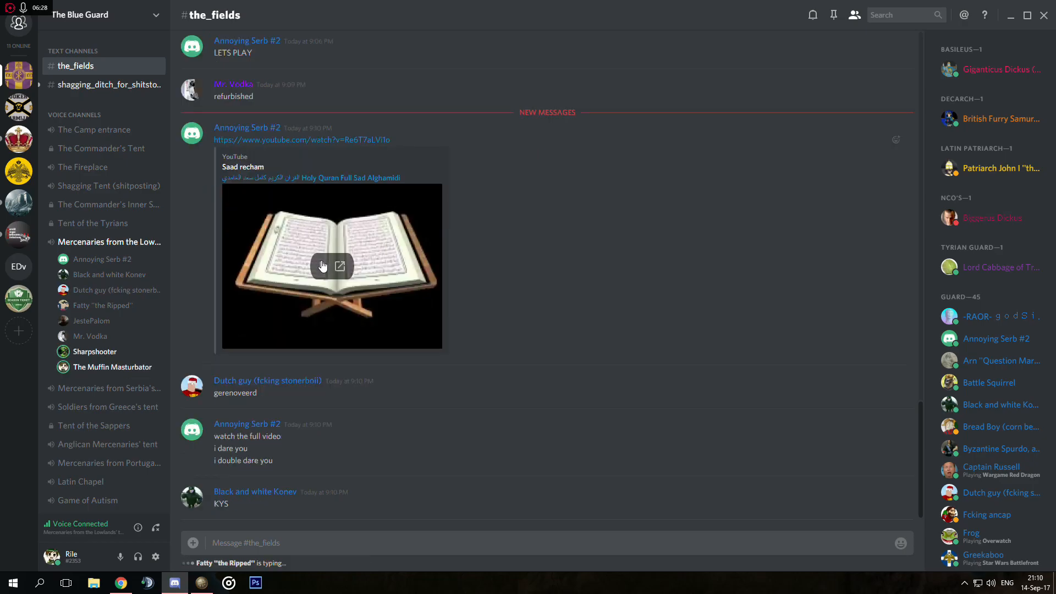
left_click(321, 265)
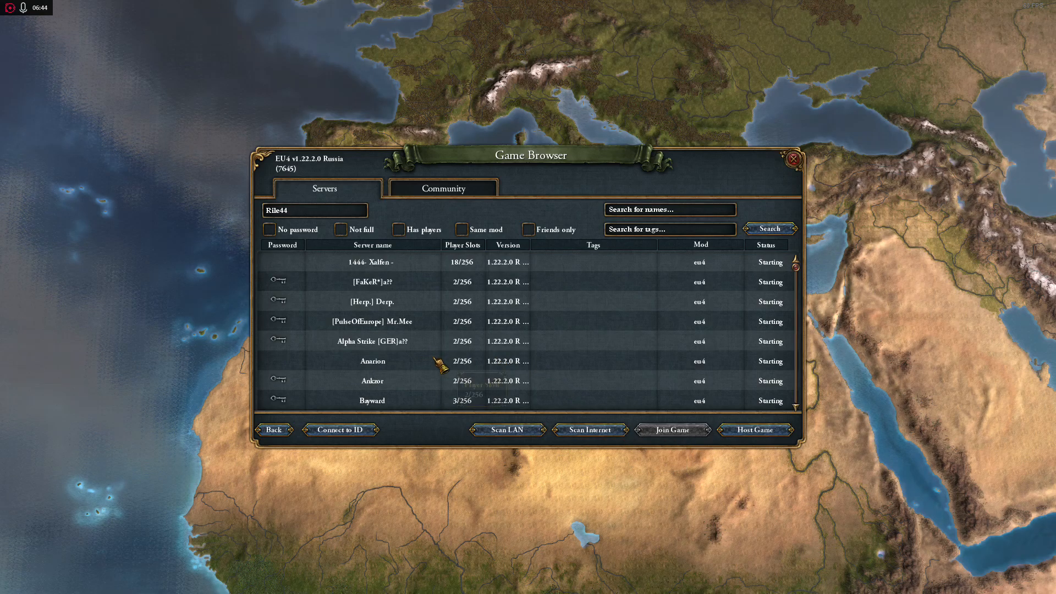
Step: Switch from the EU4 Game Browser back to the Discord chat
key("shift+tab")
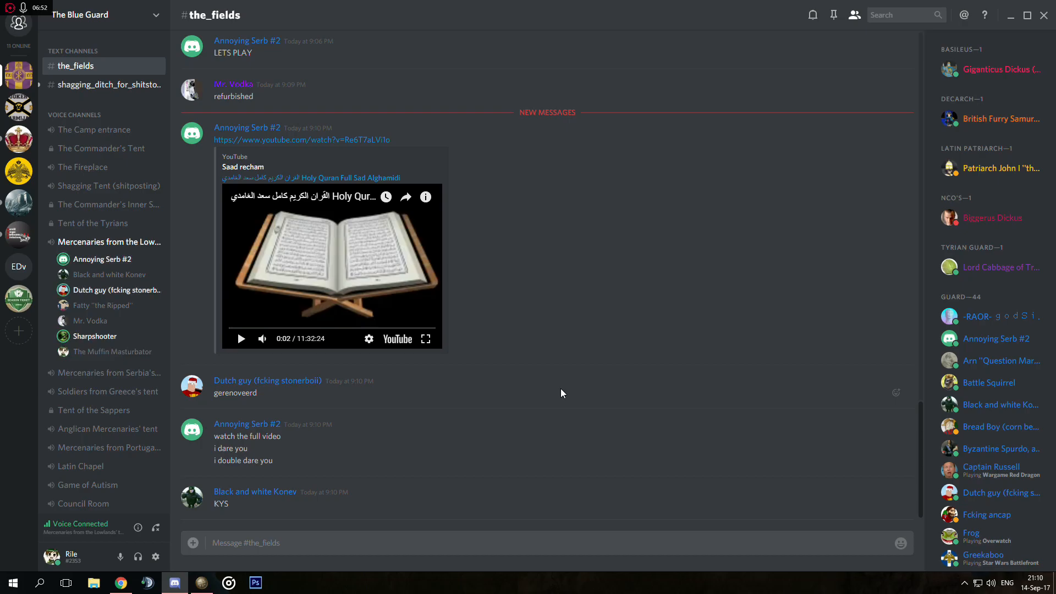
Step: Pause the embedded video, react with the Turkish flag, dismiss the emoji picker and go to the browser
left_click(241, 339)
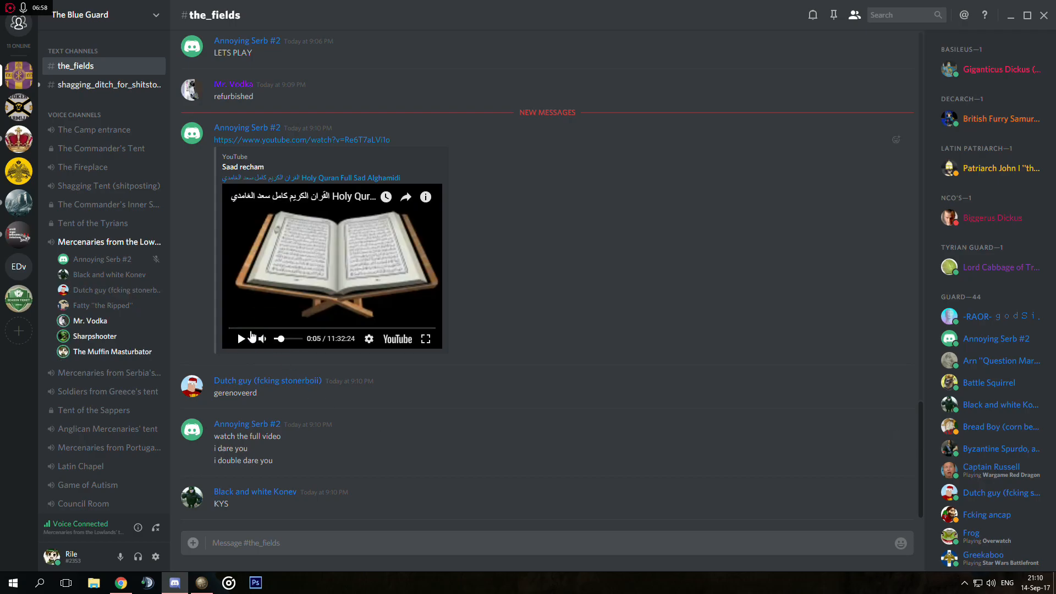
mouse_move(593, 383)
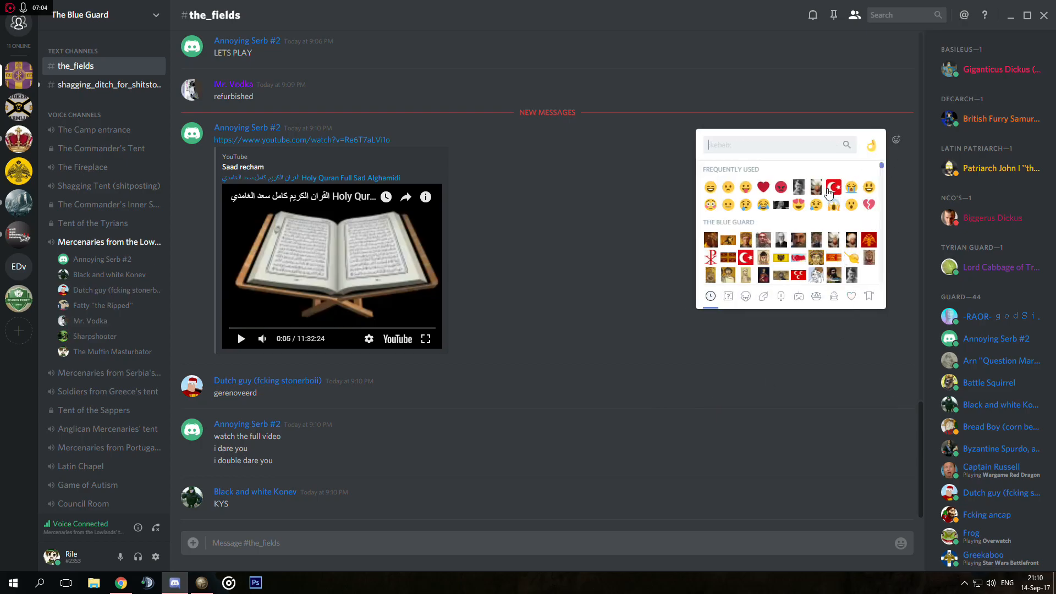
left_click(834, 187)
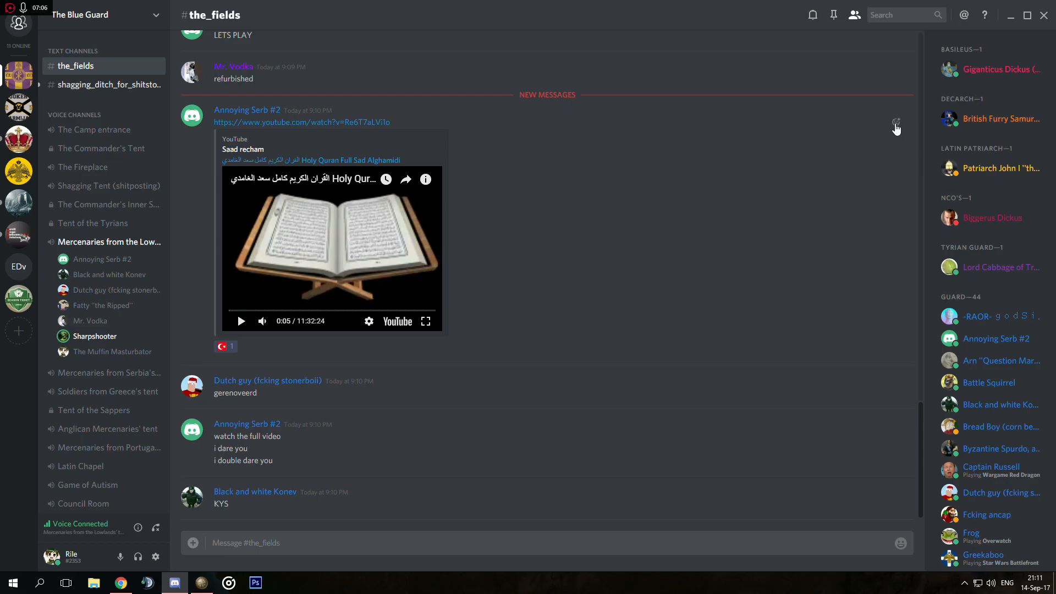
left_click(897, 122)
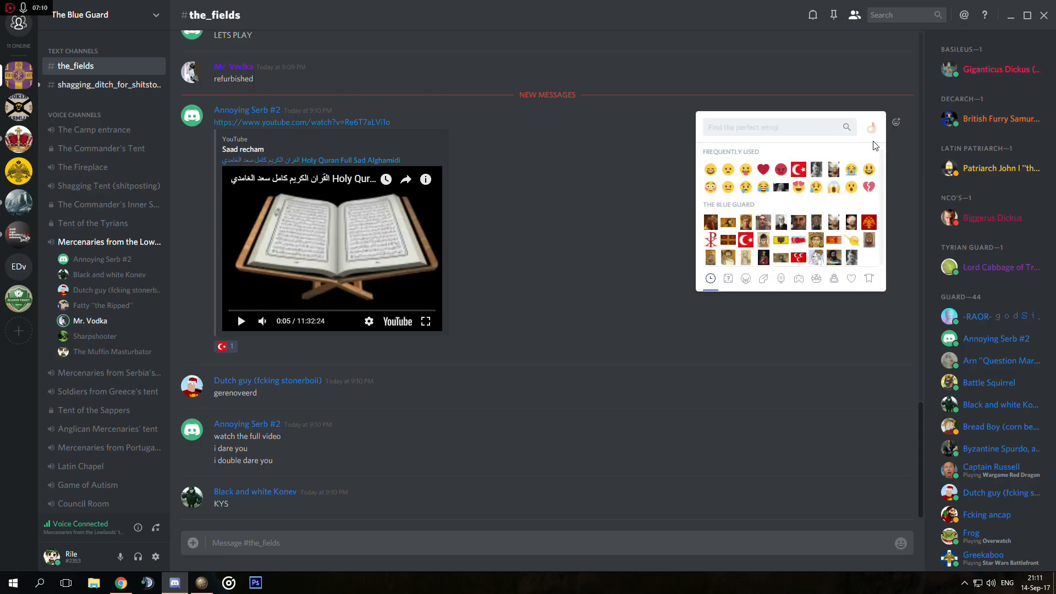
type("129958004C9B8889D:")
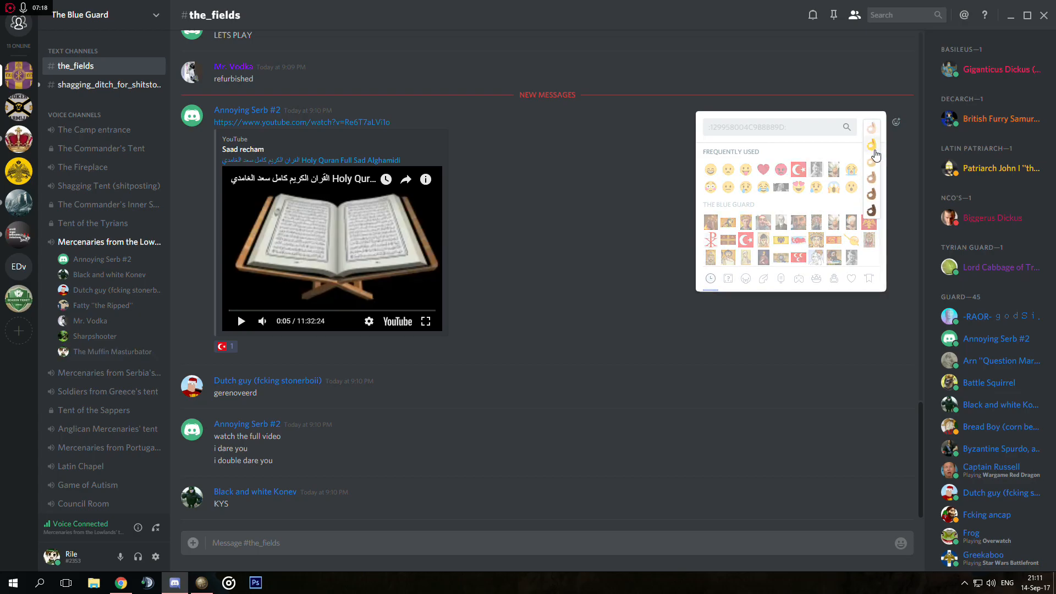
left_click(534, 265)
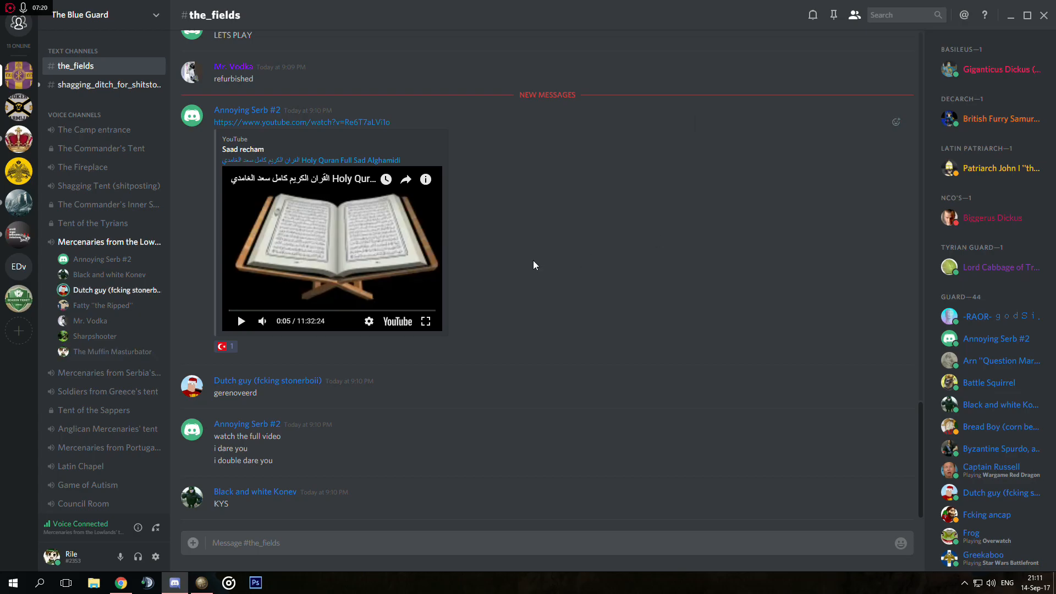
mouse_move(566, 389)
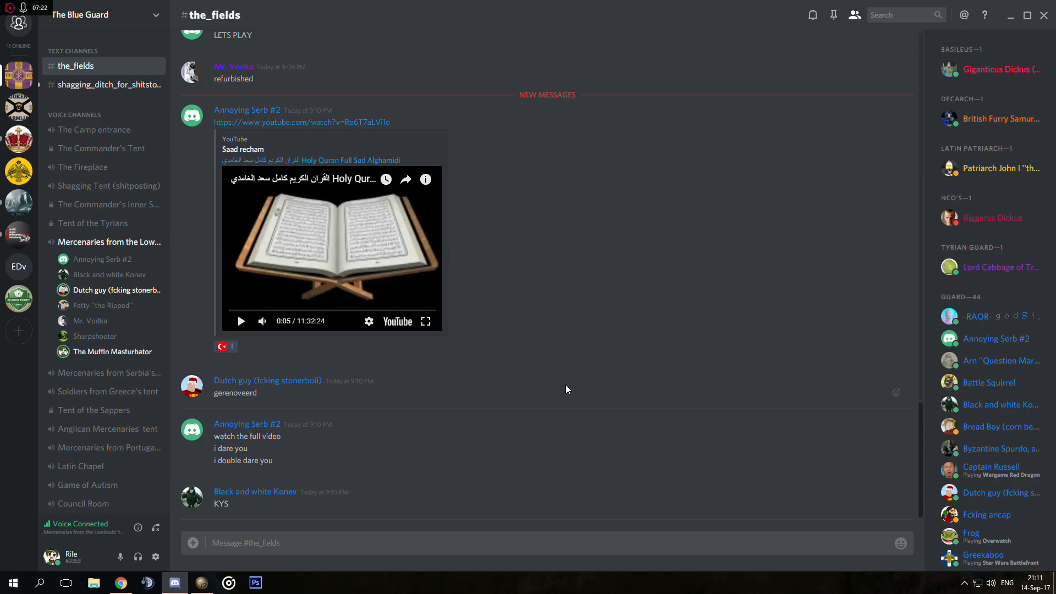
left_click(101, 85)
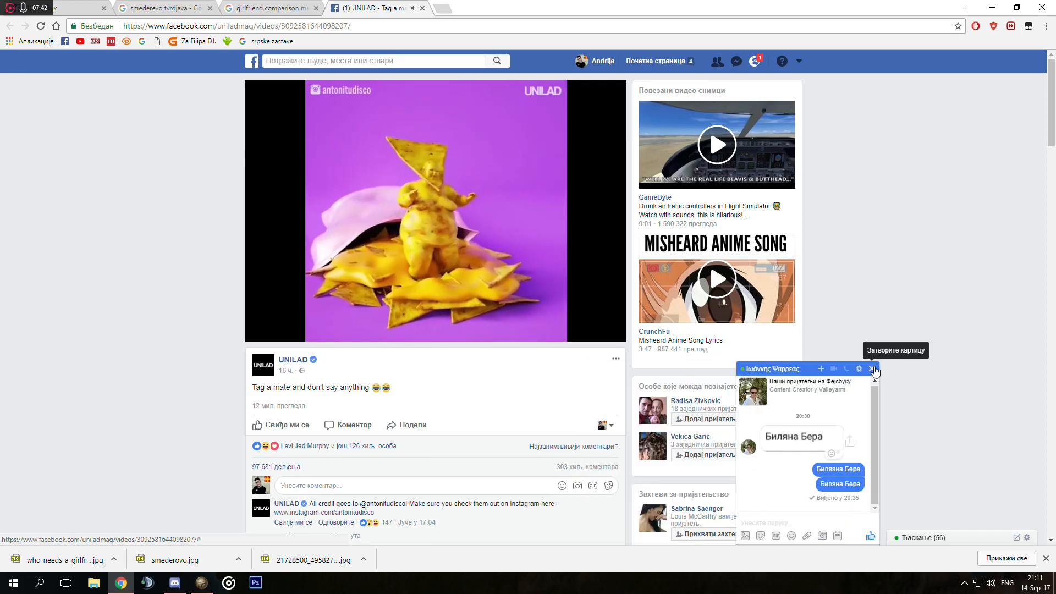
Step: Close the Facebook chat box, then switch back to the Discord chat
left_click(875, 369)
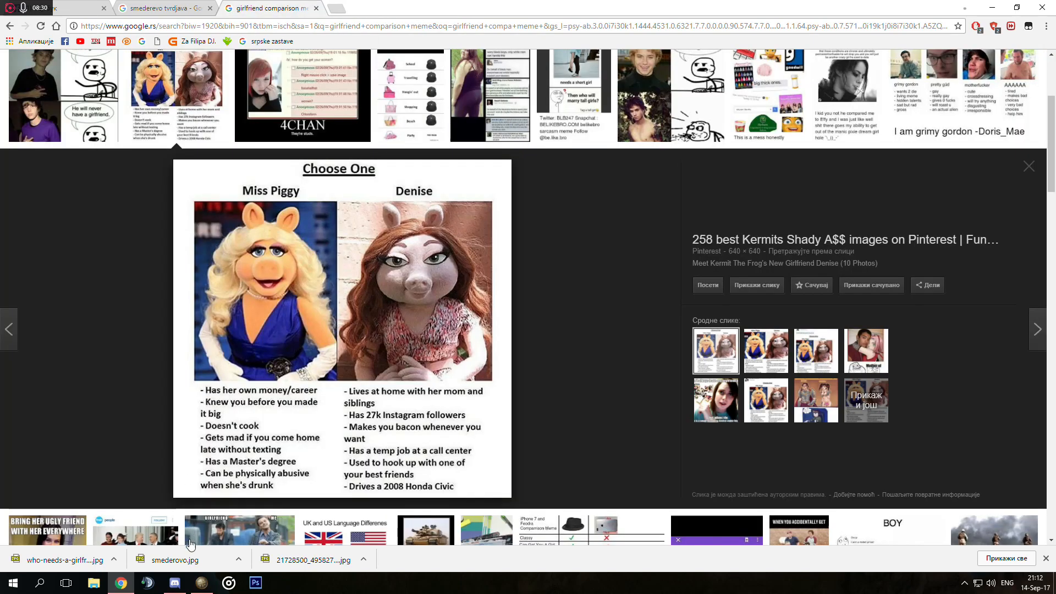
left_click(174, 583)
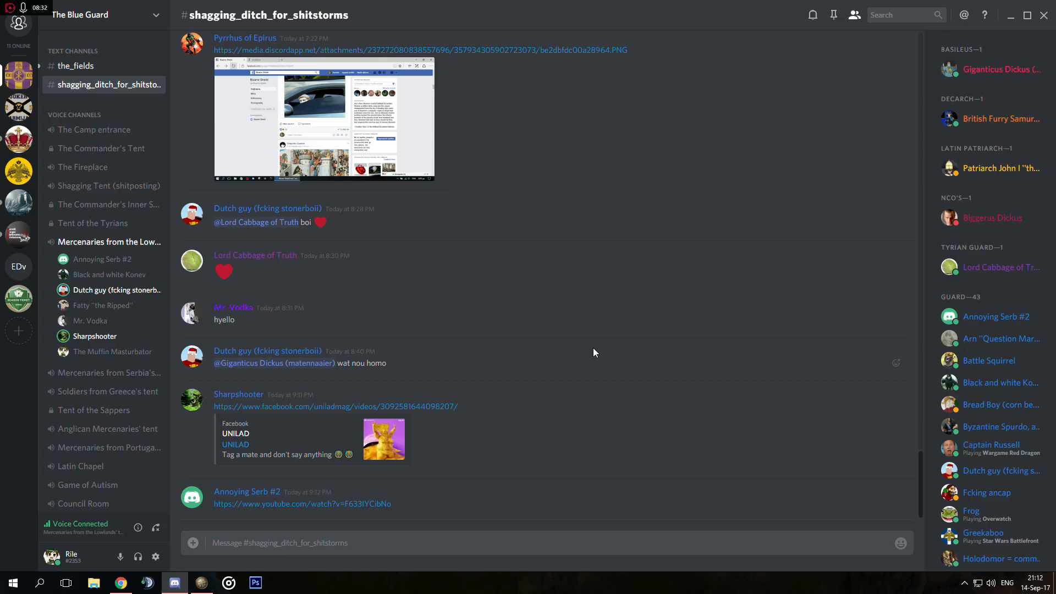
scroll("down", 3)
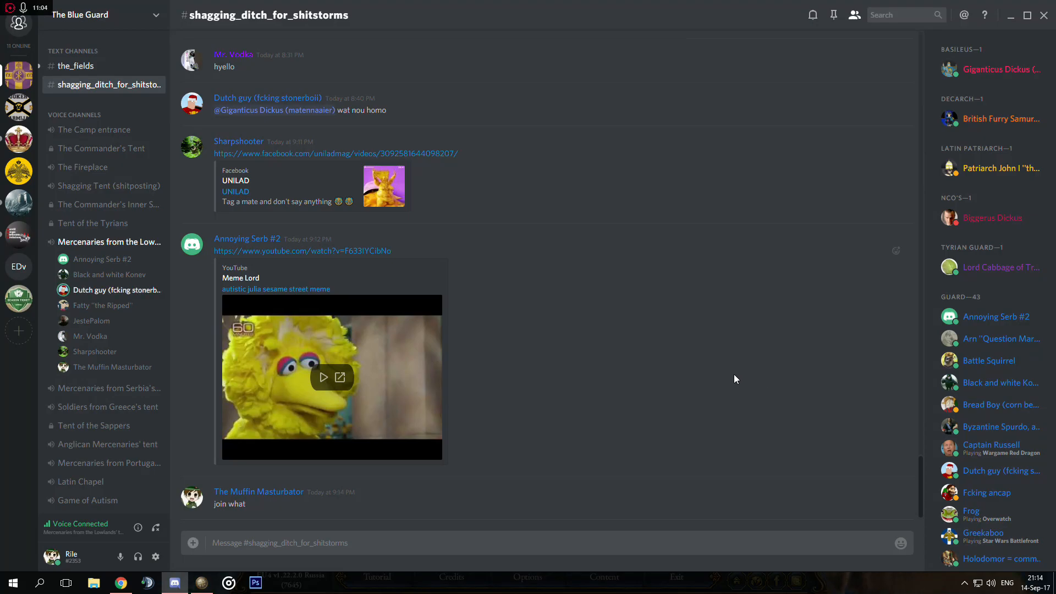
right_click(174, 582)
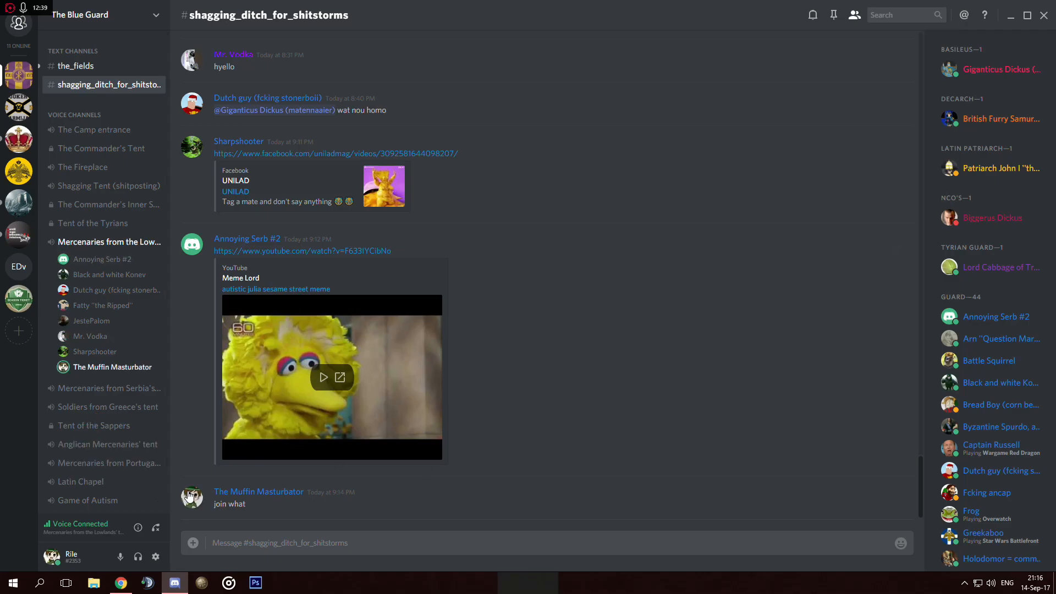
left_click(71, 553)
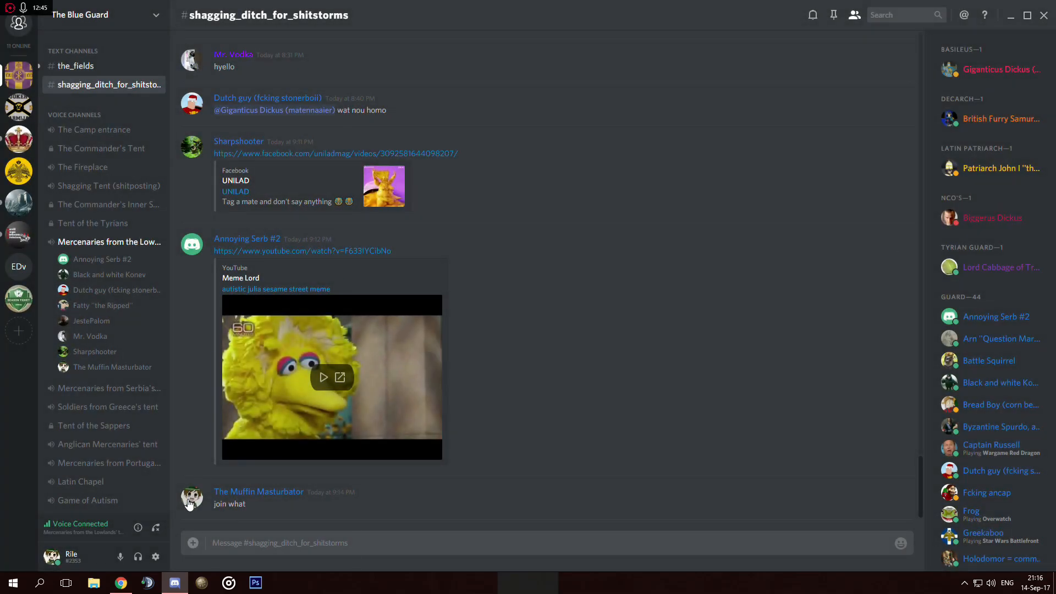
left_click(192, 498)
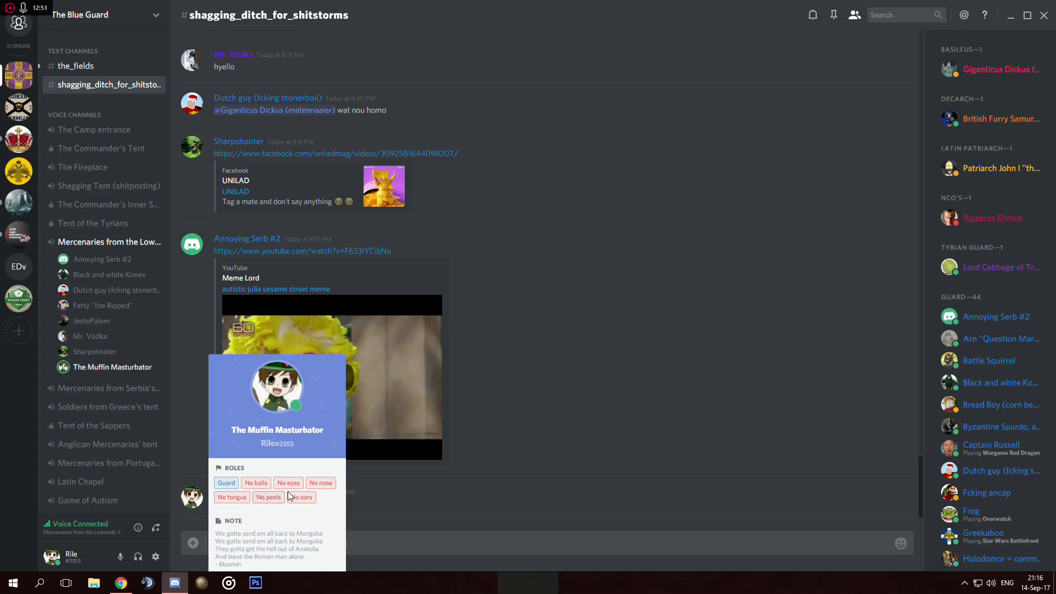
mouse_move(301, 502)
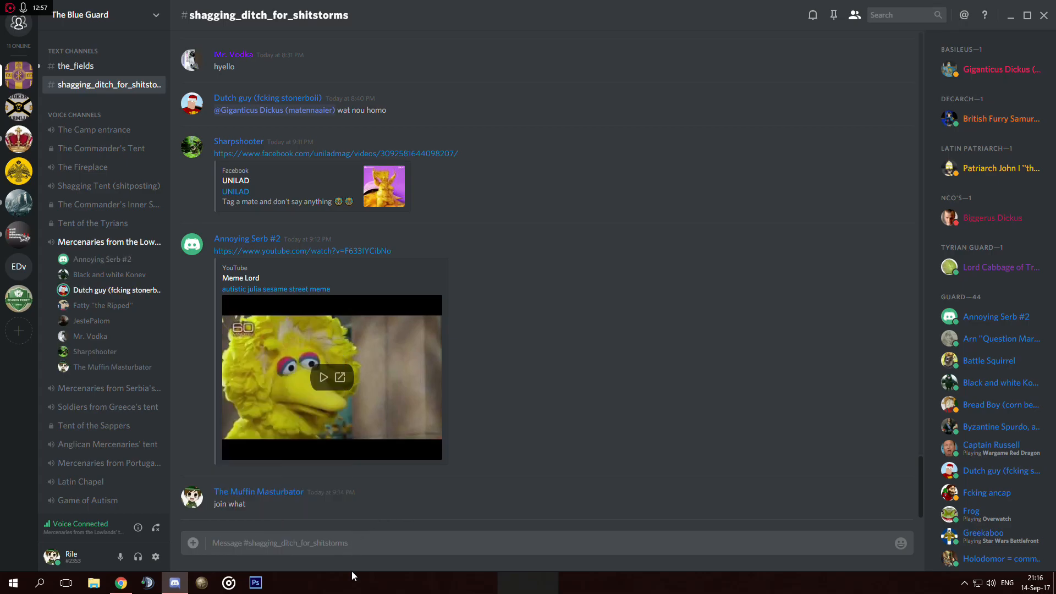
mouse_move(394, 517)
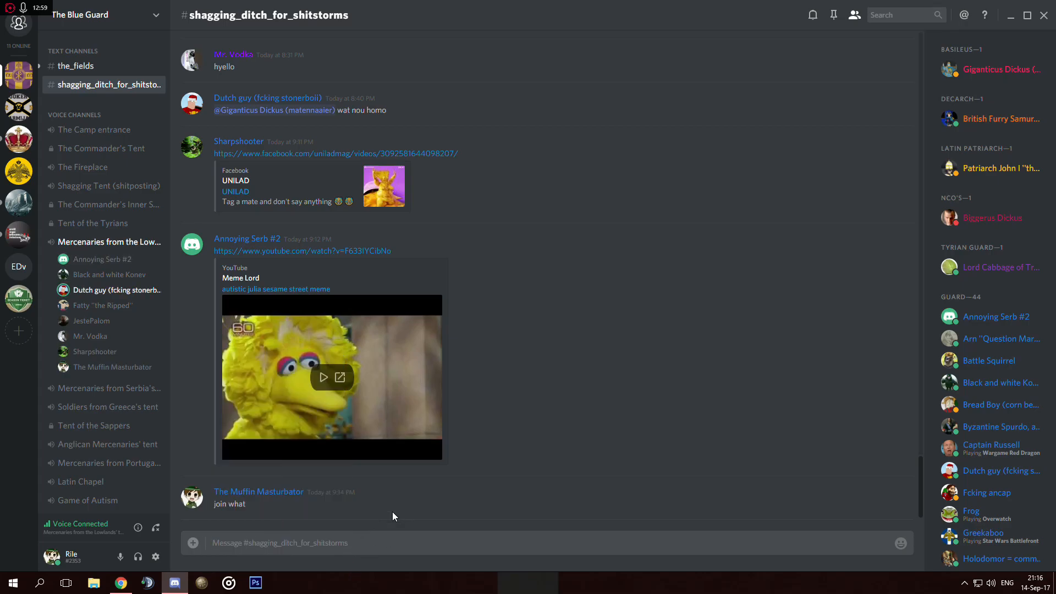